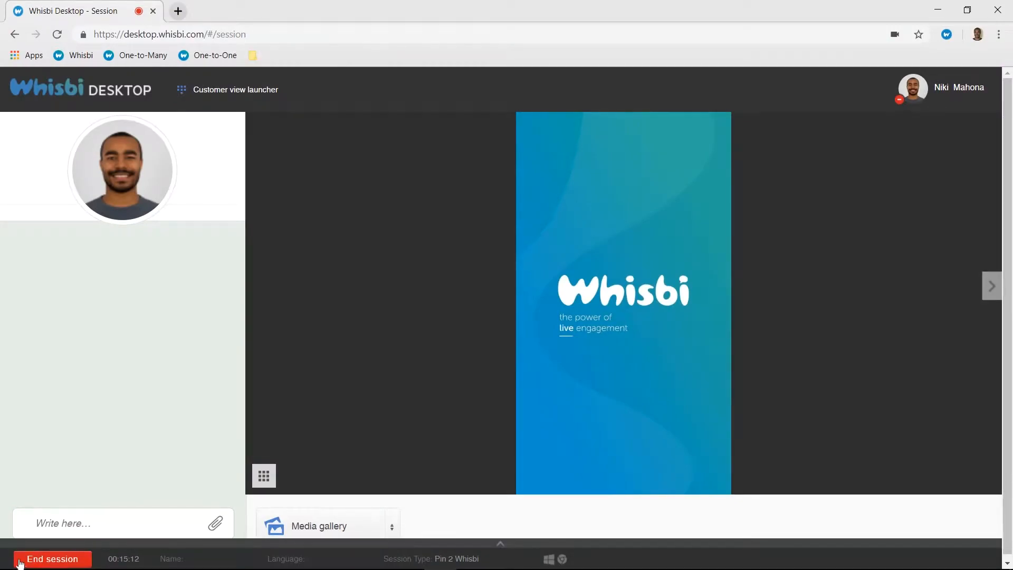
Begin ending the current session so the ending-type prompt appears
{"action": "left_click", "coordinate": [52, 558]}
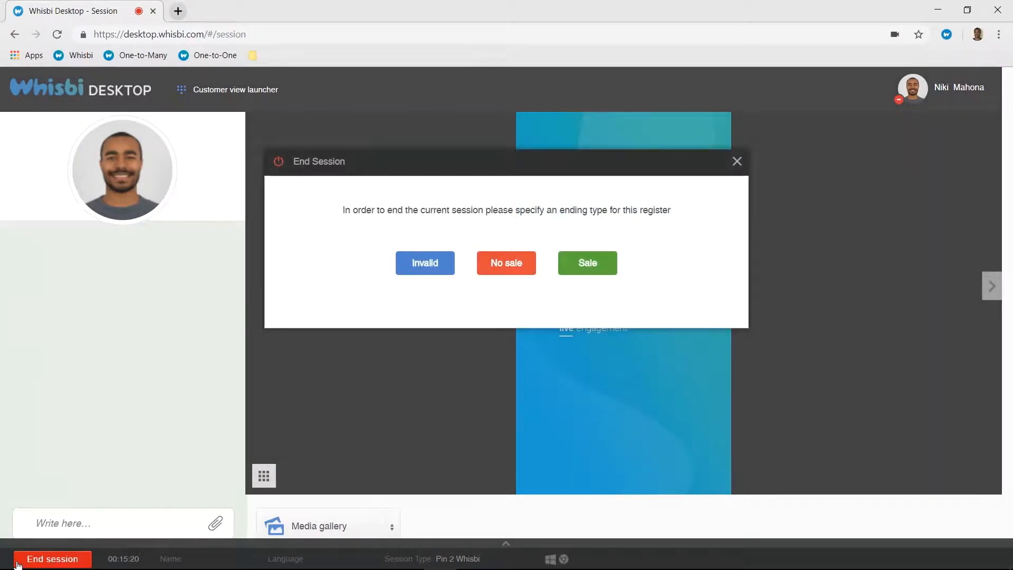
{"action": "left_click", "coordinate": [424, 262]}
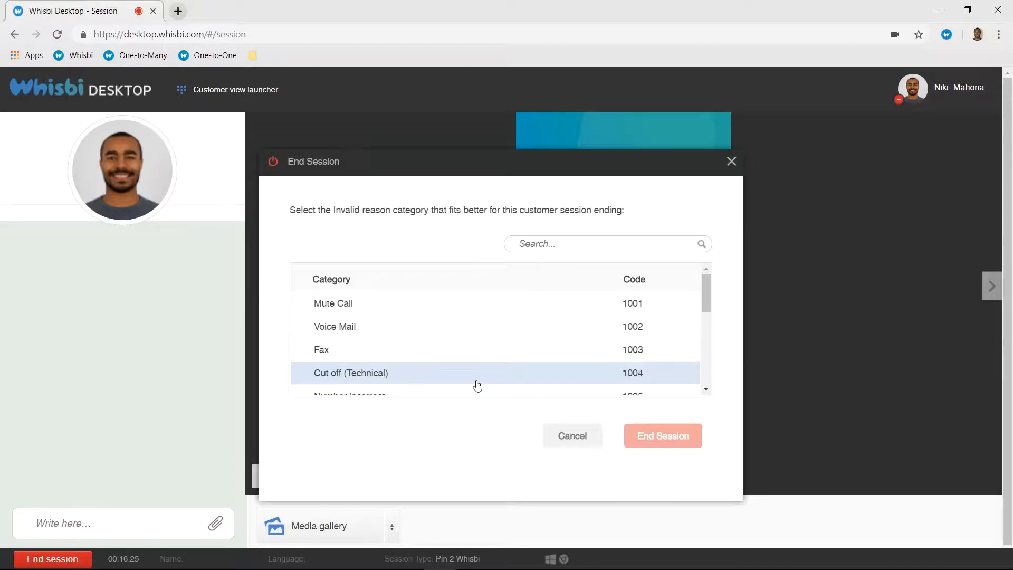
{"action": "scroll", "scroll_direction": "down", "scroll_amount": 3}
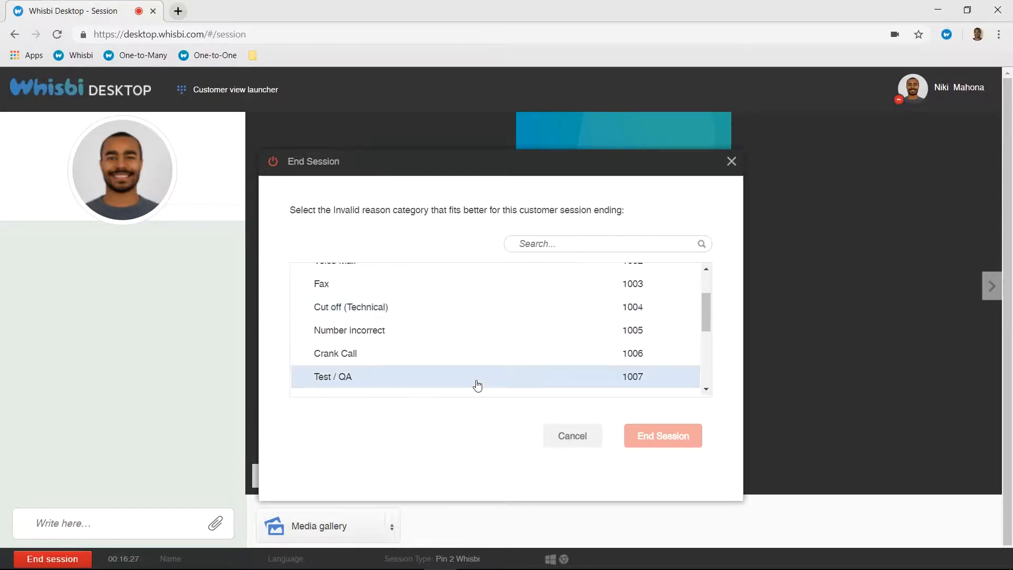
{"action": "scroll", "scroll_direction": "down", "scroll_amount": 3}
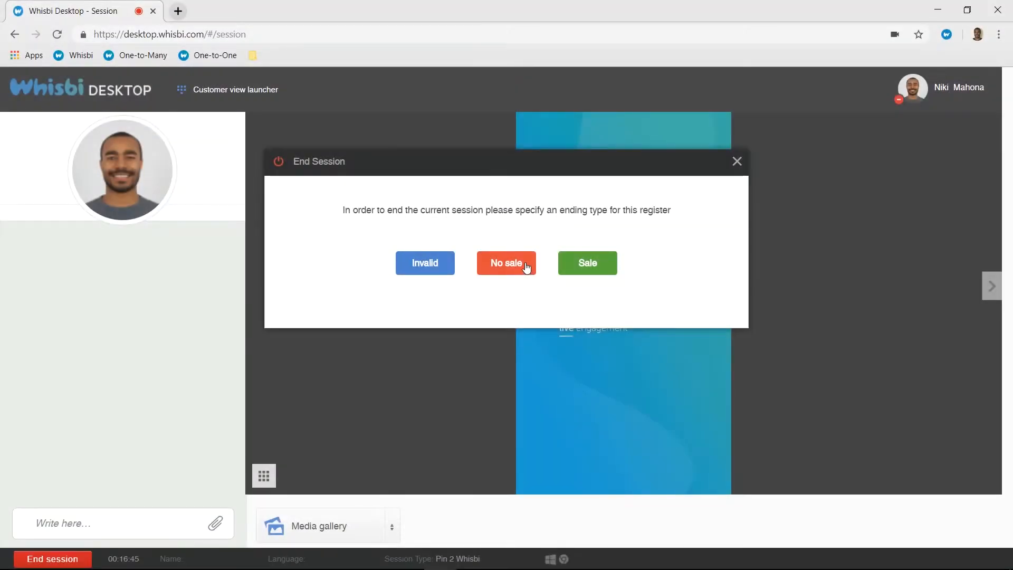
{"action": "left_click", "coordinate": [505, 263]}
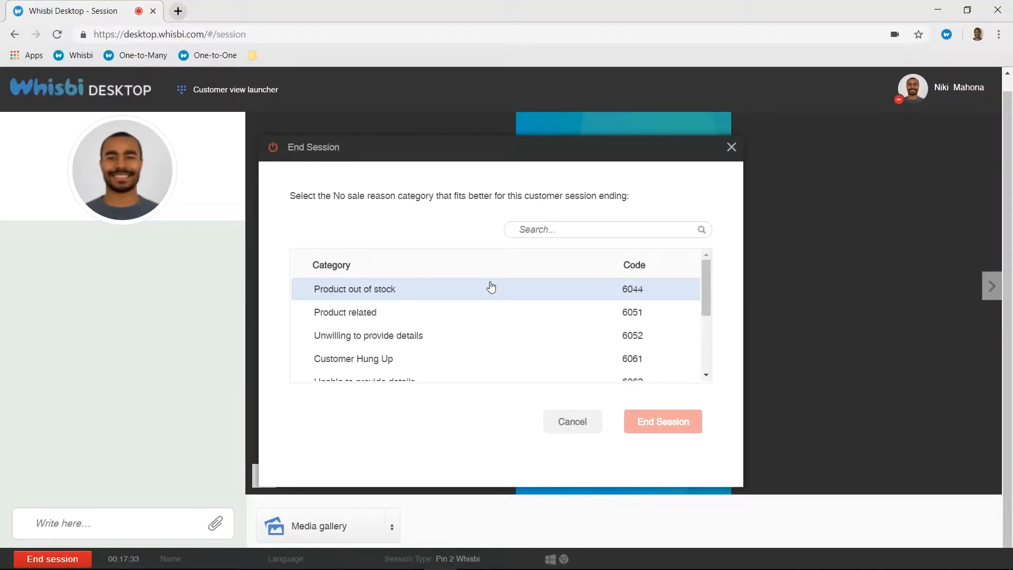
{"action": "scroll", "scroll_direction": "down", "scroll_amount": 3}
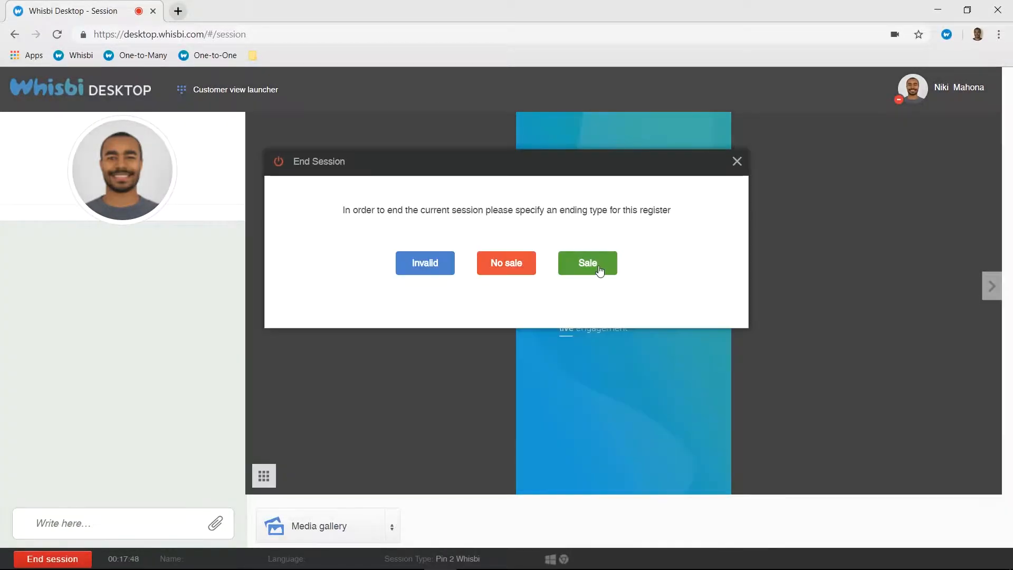
End the session as a Sale with the Sold category (9118)
{"action": "left_click", "coordinate": [587, 263]}
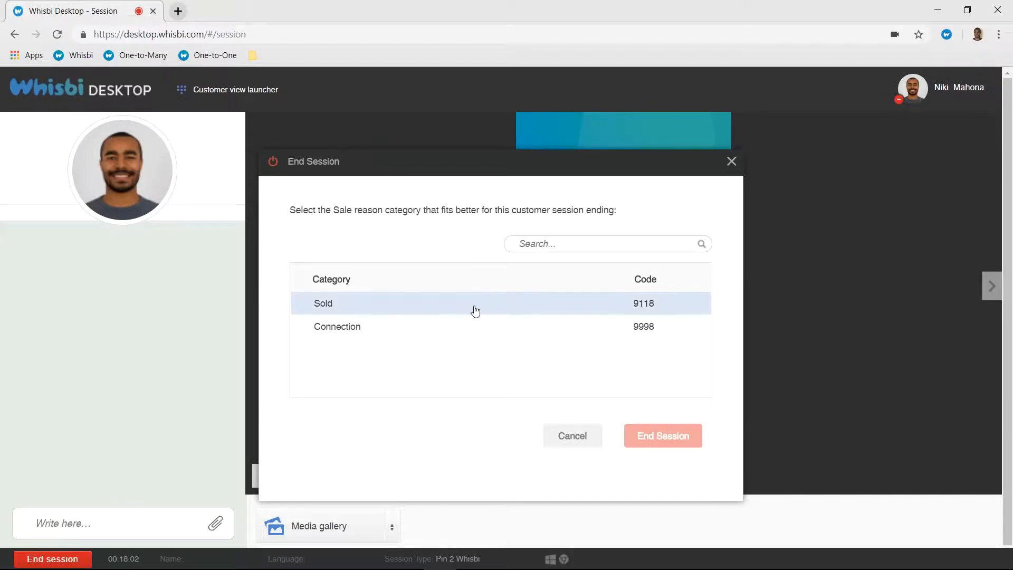
{"action": "left_click", "coordinate": [475, 302]}
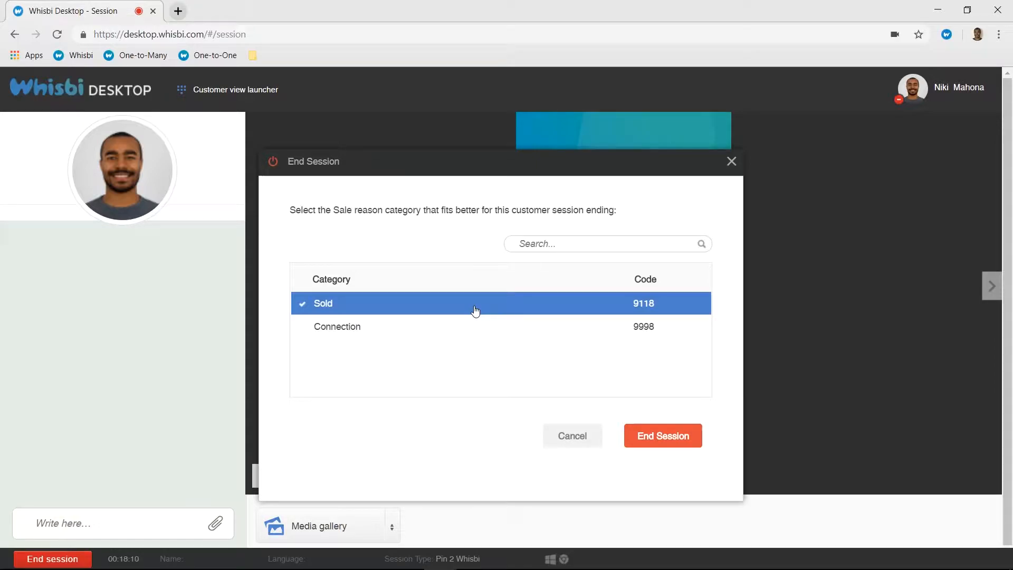
{"action": "mouse_move", "coordinate": [630, 413]}
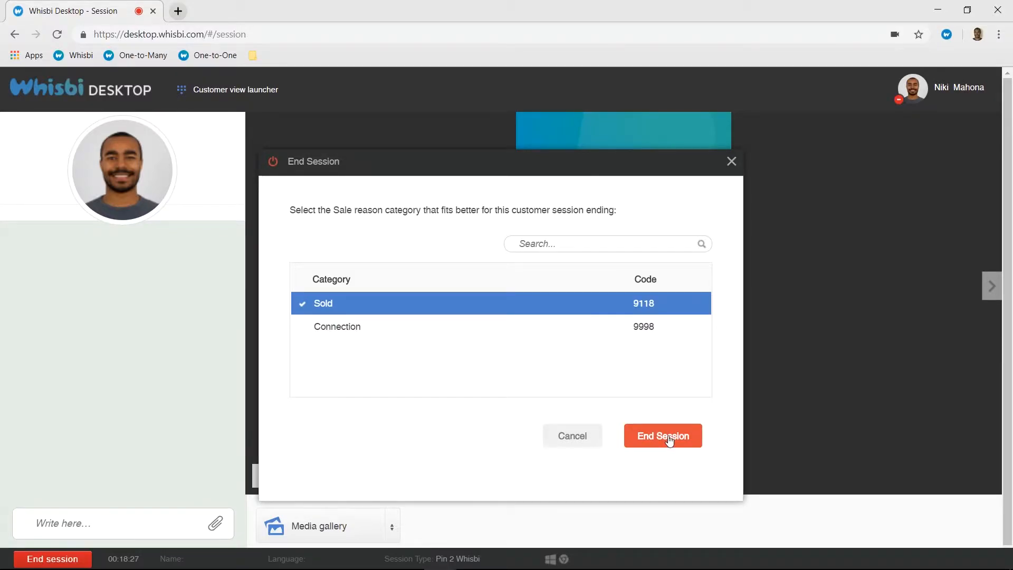
{"action": "left_click", "coordinate": [662, 436]}
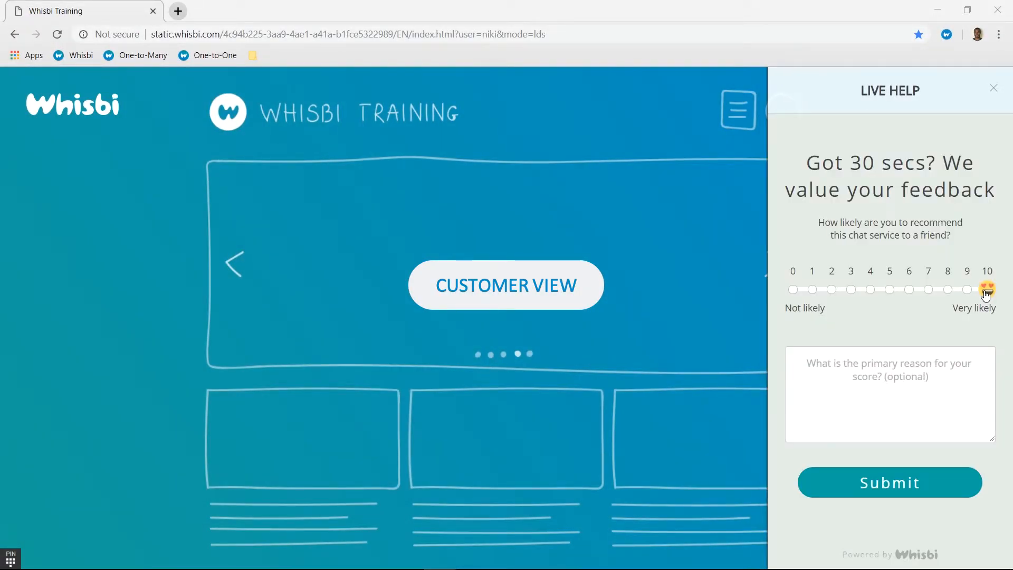
Enter 'Thank you!' as the reason for the score in the Live Help feedback panel
{"action": "left_click", "coordinate": [889, 393]}
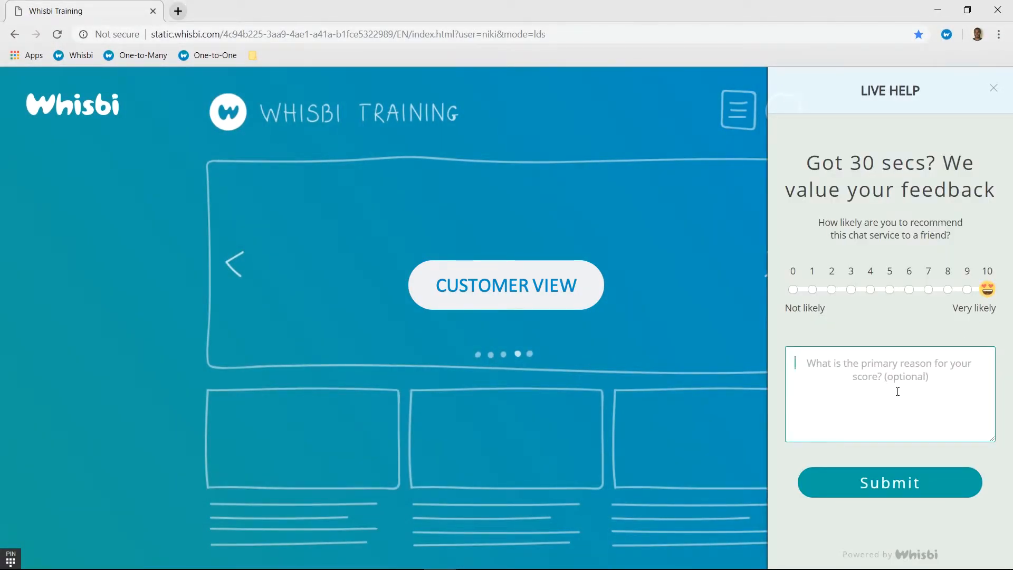
{"action": "type", "text": "Thank you"}
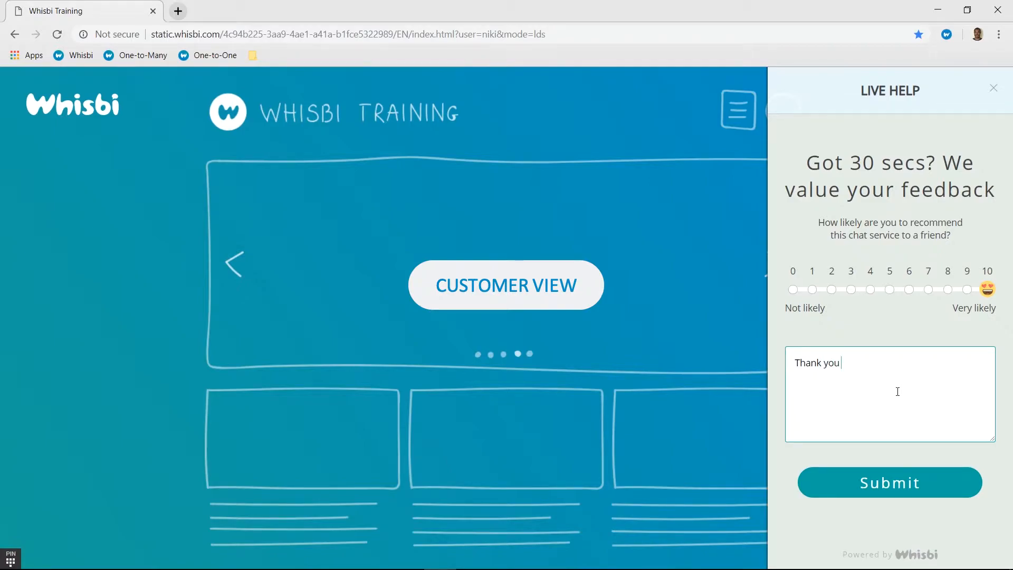
{"action": "type", "text": "!"}
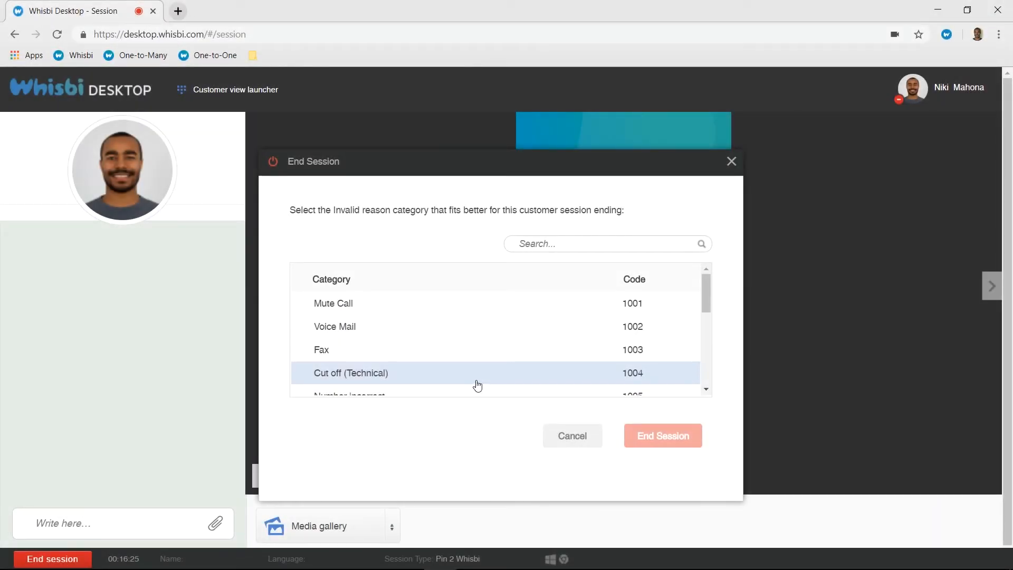
{"action": "scroll", "scroll_direction": "down", "scroll_amount": 3}
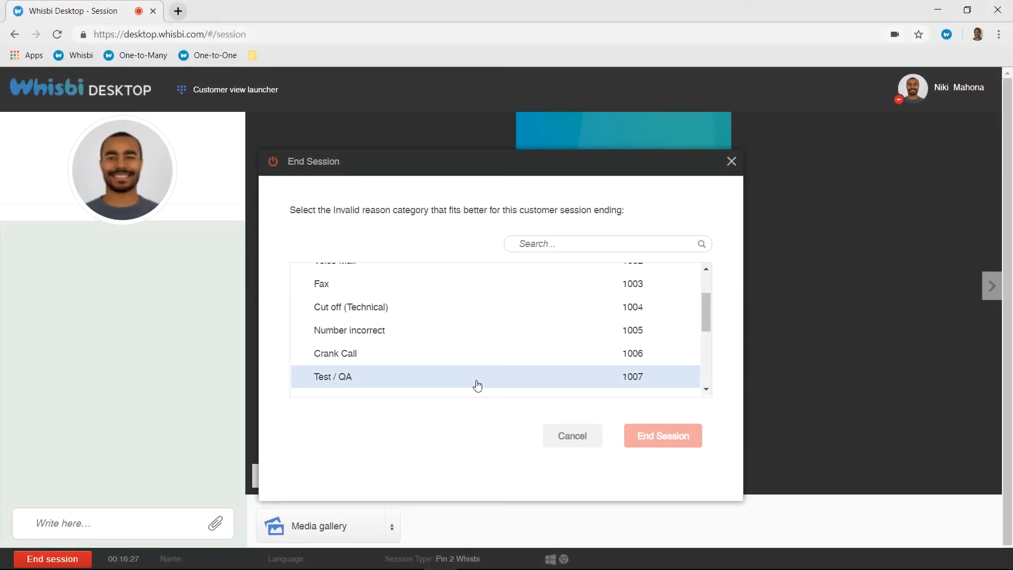
{"action": "scroll", "scroll_direction": "down", "scroll_amount": 3}
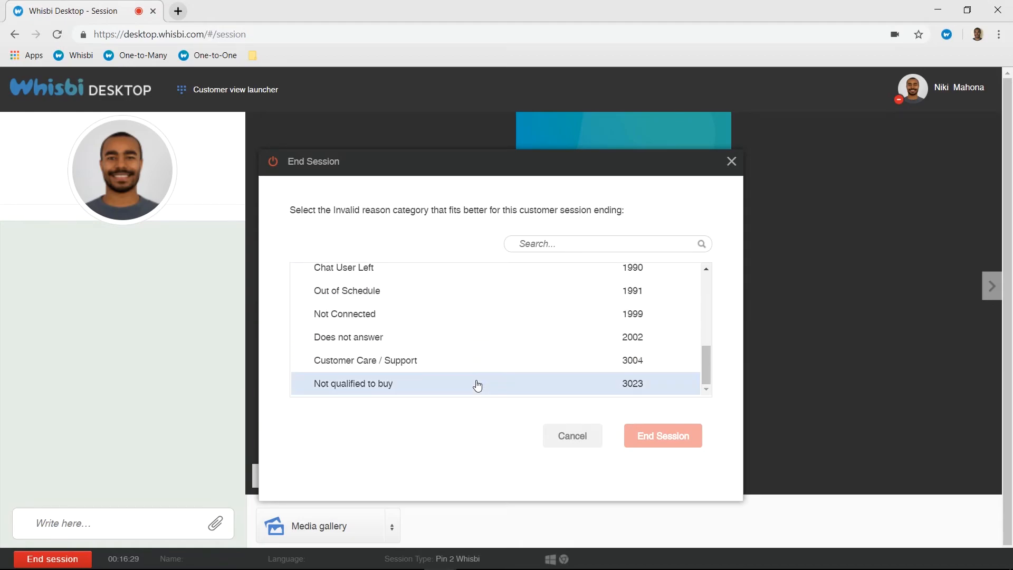